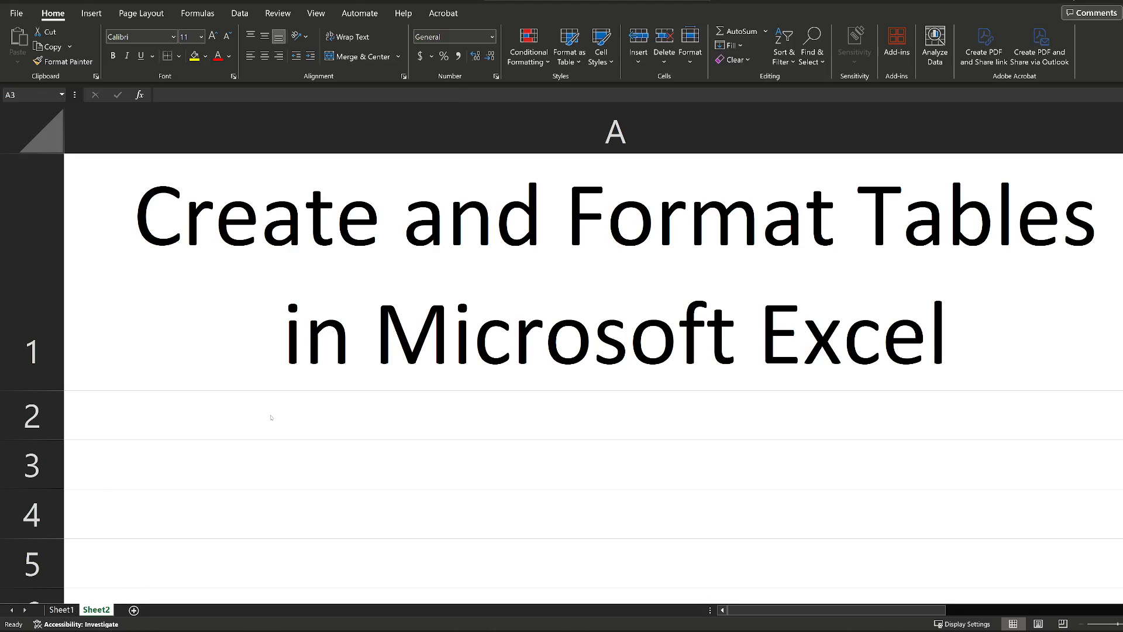
mouse_move(436, 389)
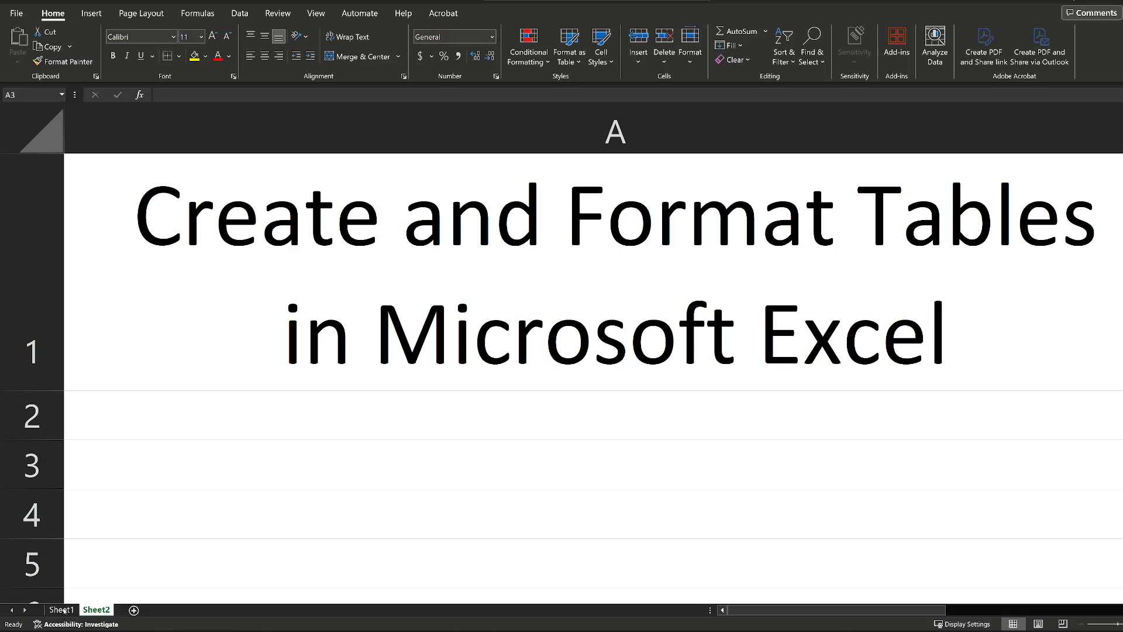
Switch to Sheet1 with the player roster and select the Name header cell A1.
left_click(61, 609)
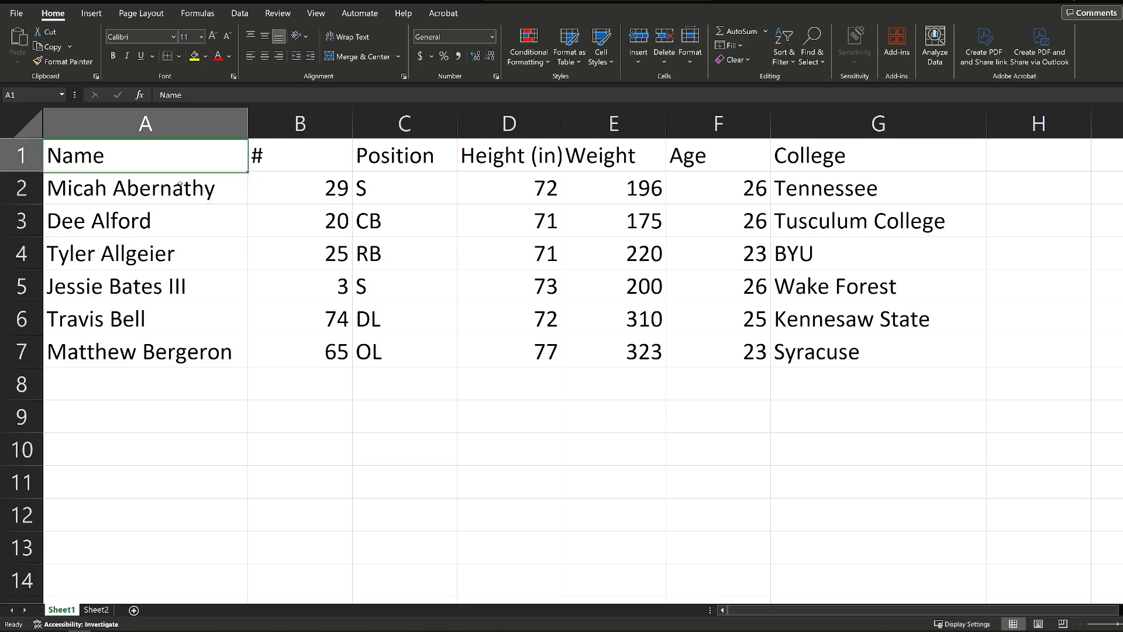
left_click(876, 253)
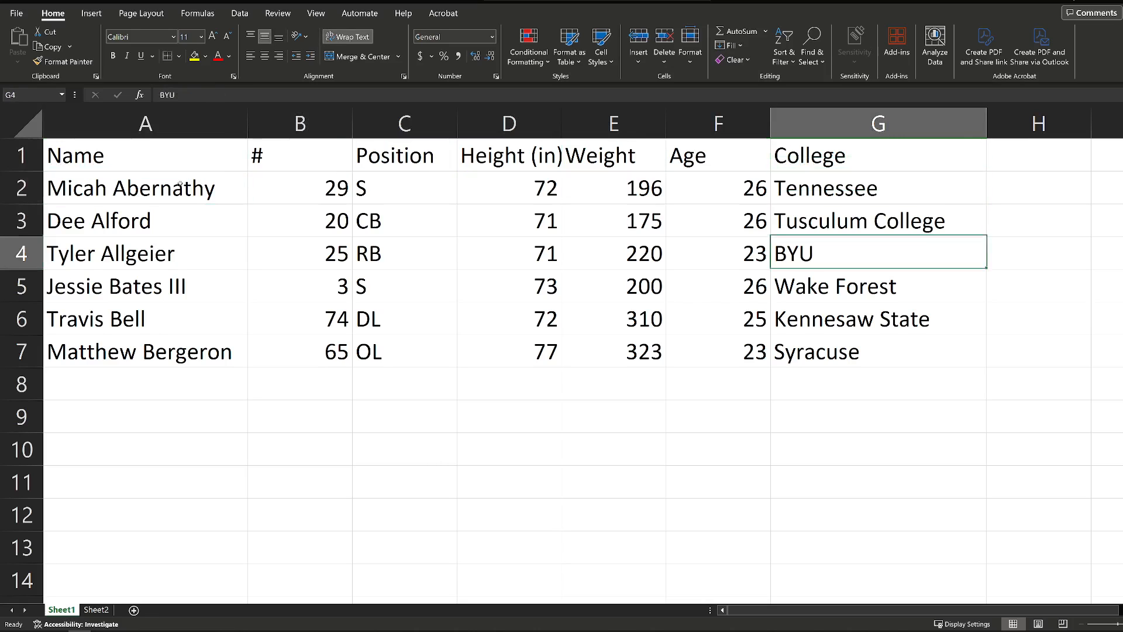
left_click(716, 286)
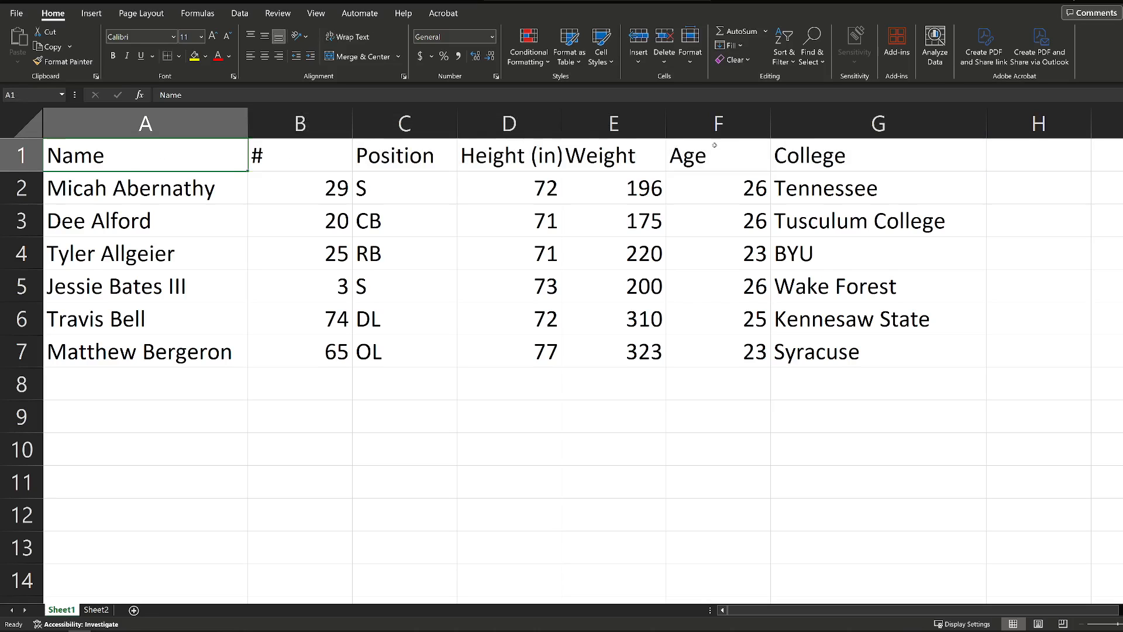
mouse_move(478, 216)
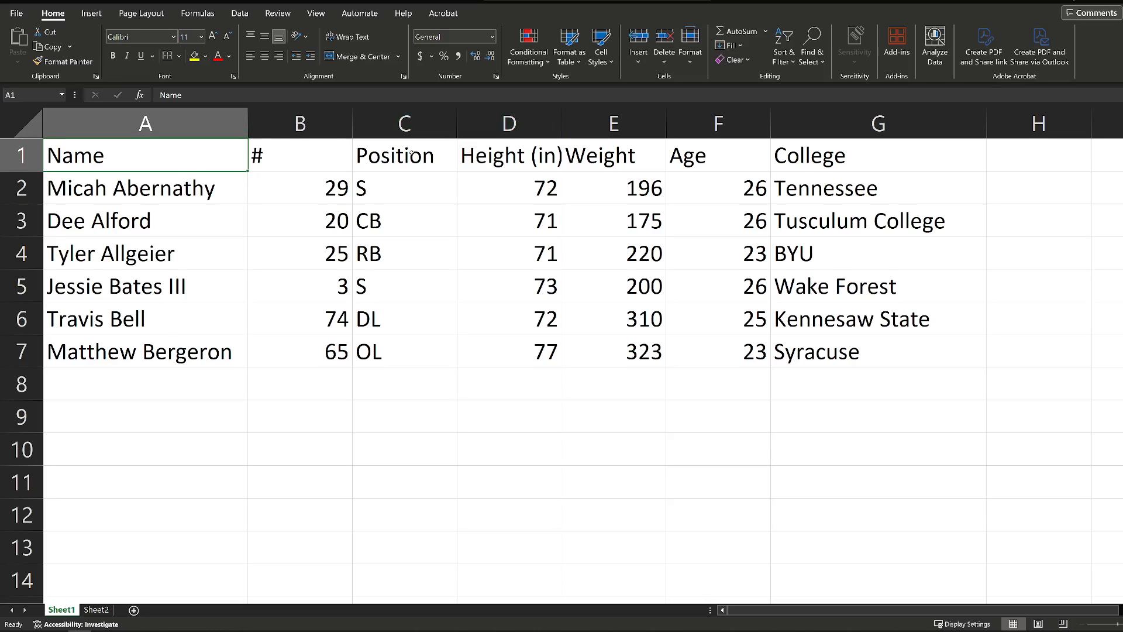
mouse_move(529, 236)
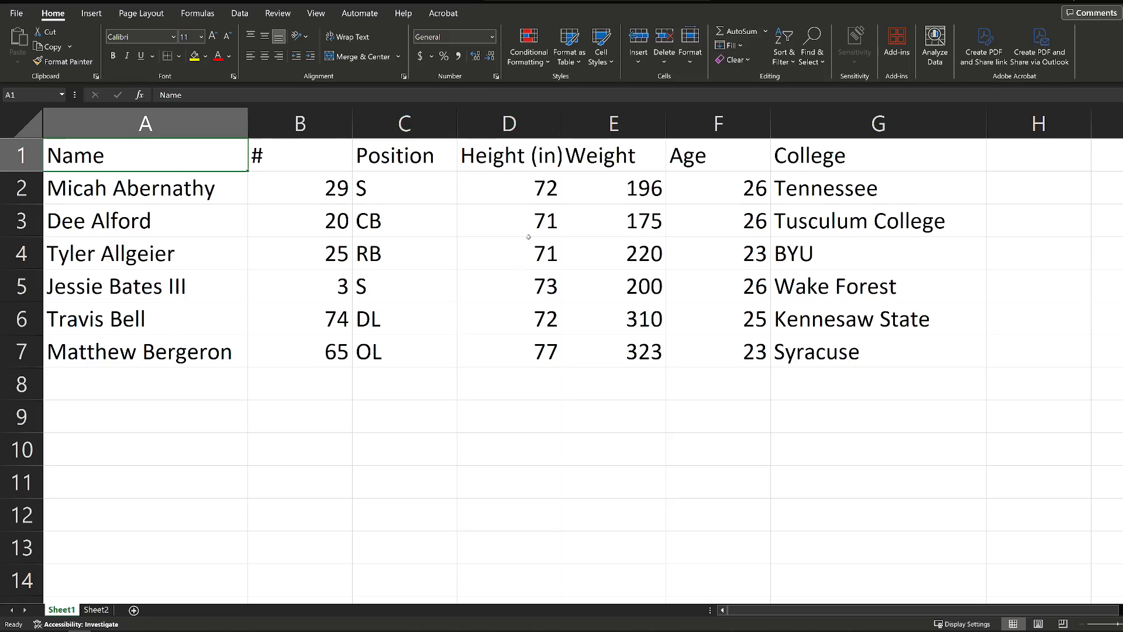
mouse_move(528, 226)
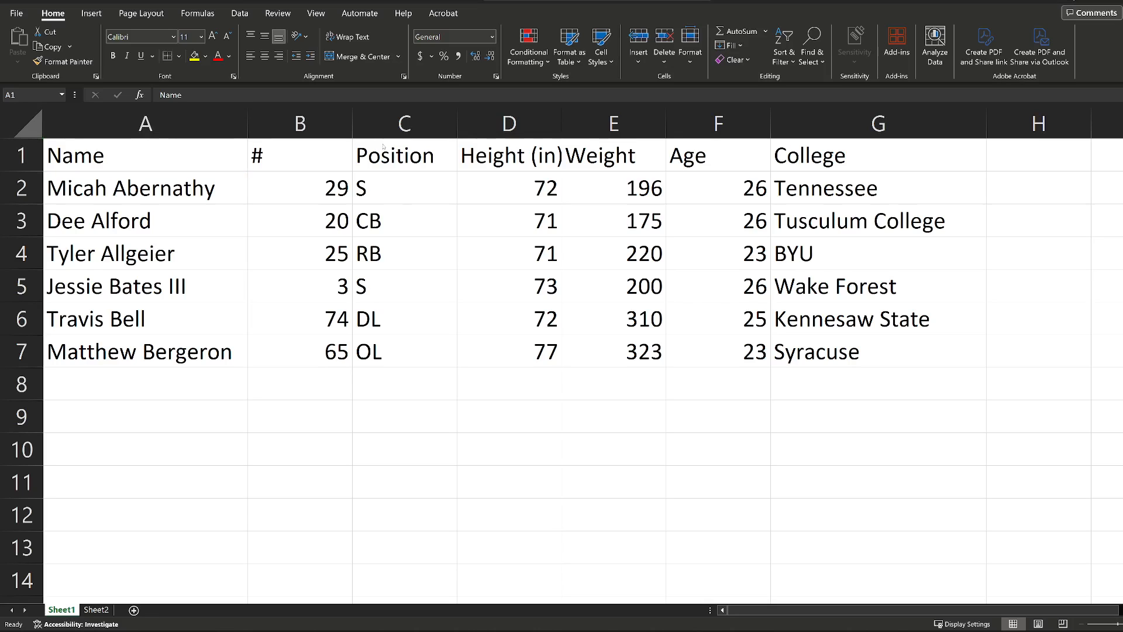
Select a roster cell, then pick the black-header banded style from Format as Table.
left_click(145, 154)
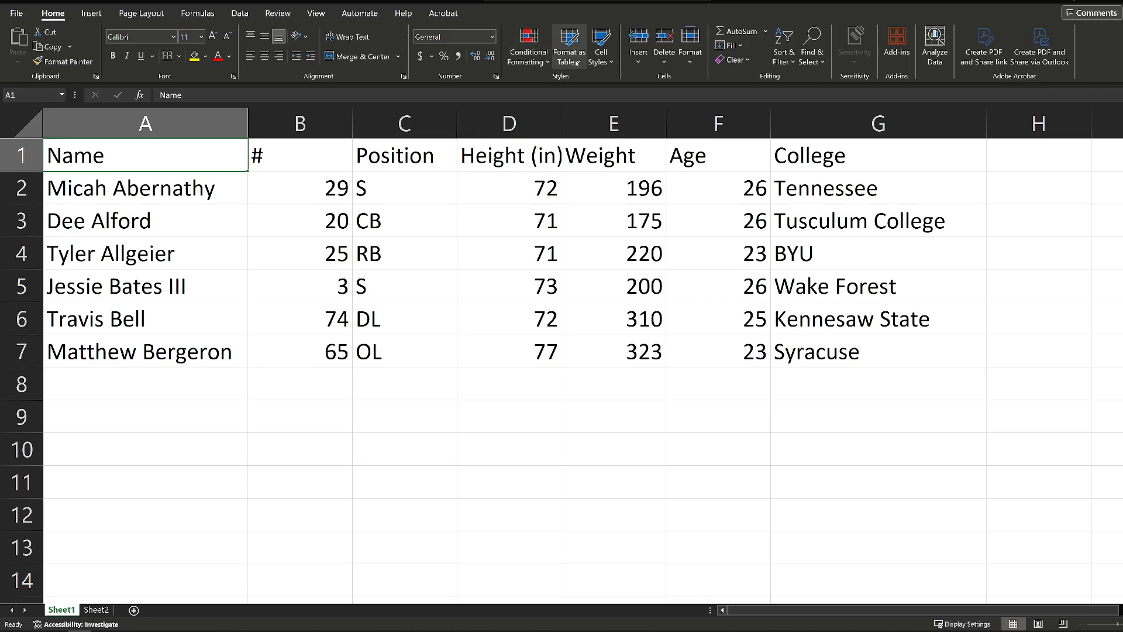
mouse_move(569, 46)
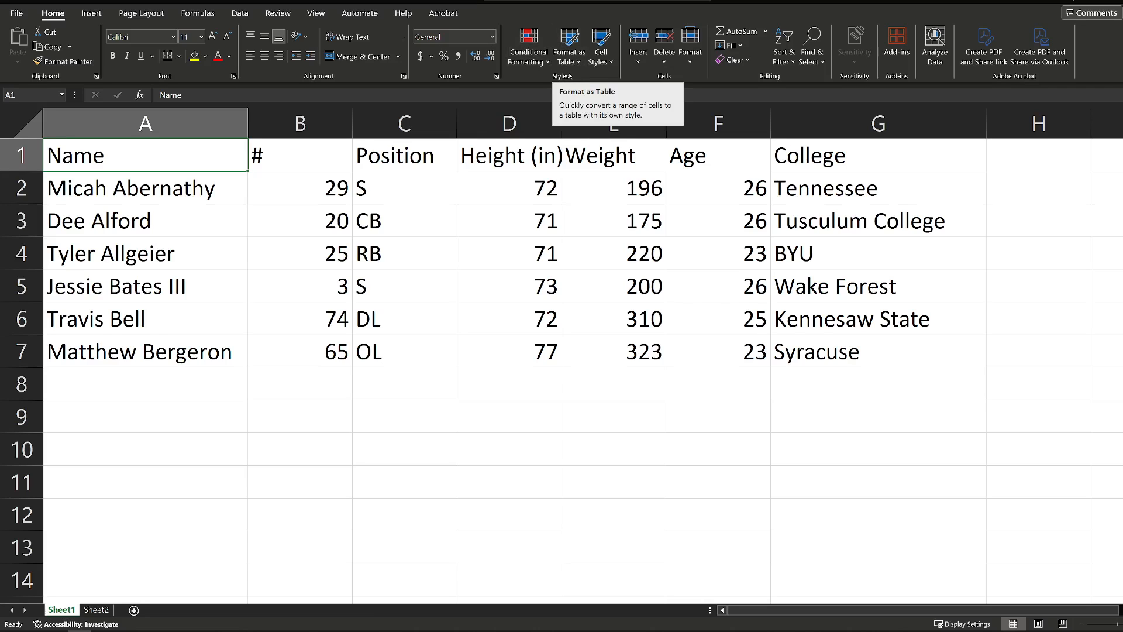
left_click(569, 44)
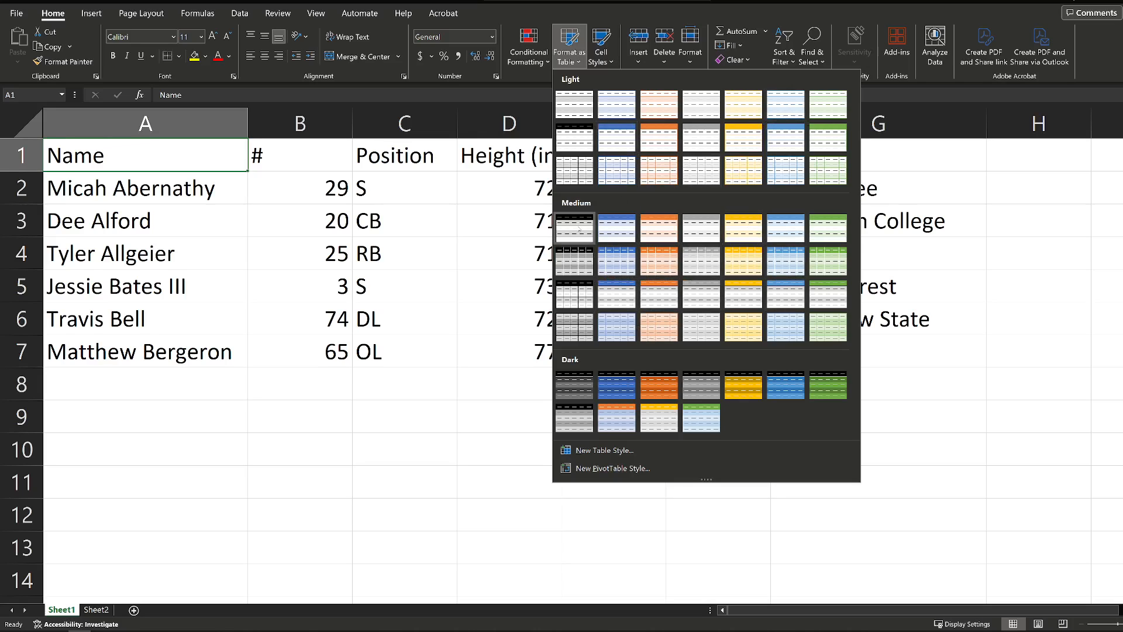
mouse_move(574, 228)
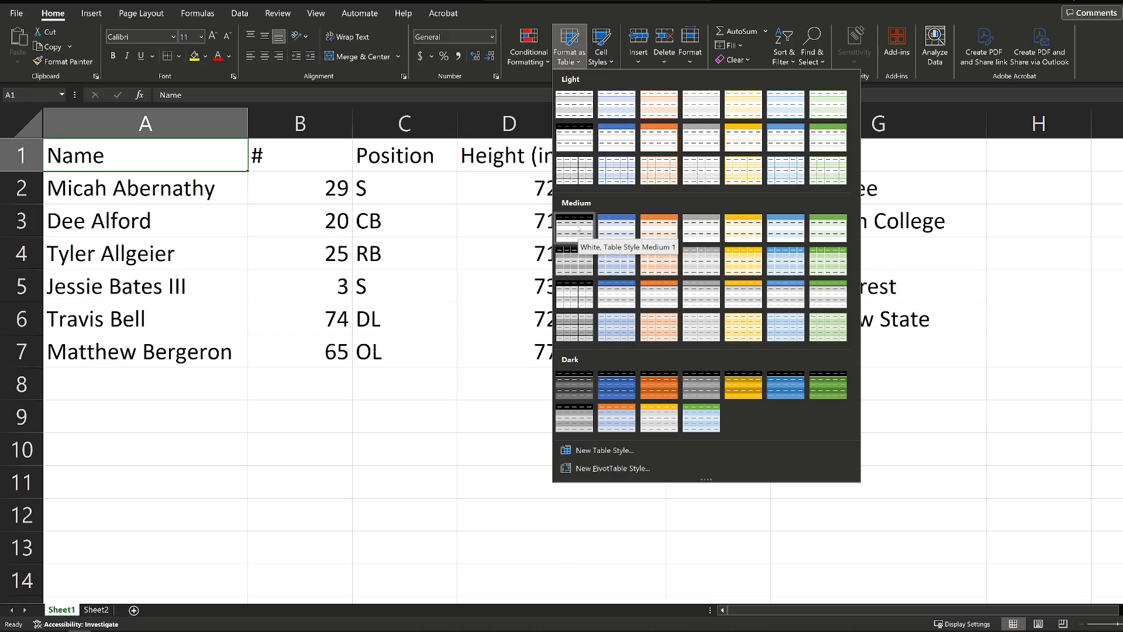
left_click(574, 228)
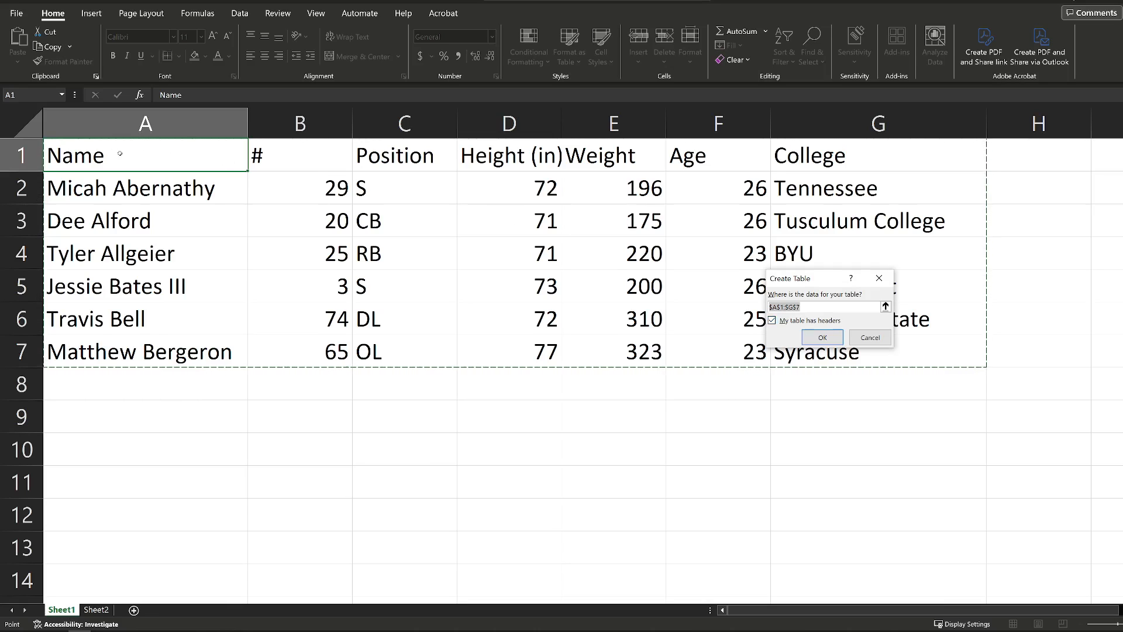
mouse_move(316, 159)
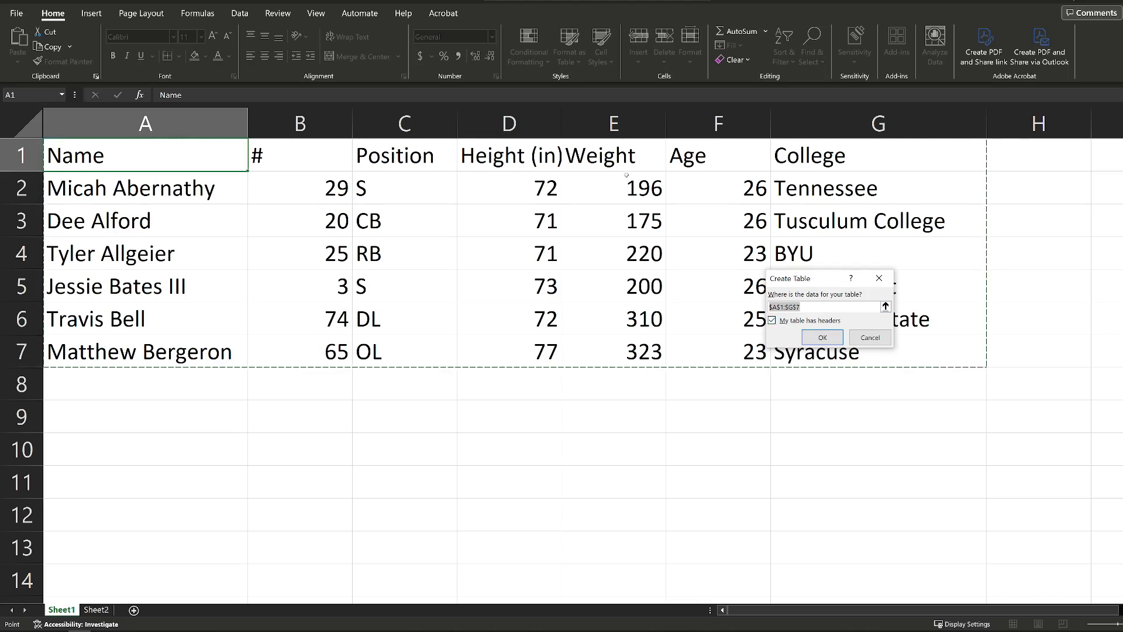
mouse_move(786, 207)
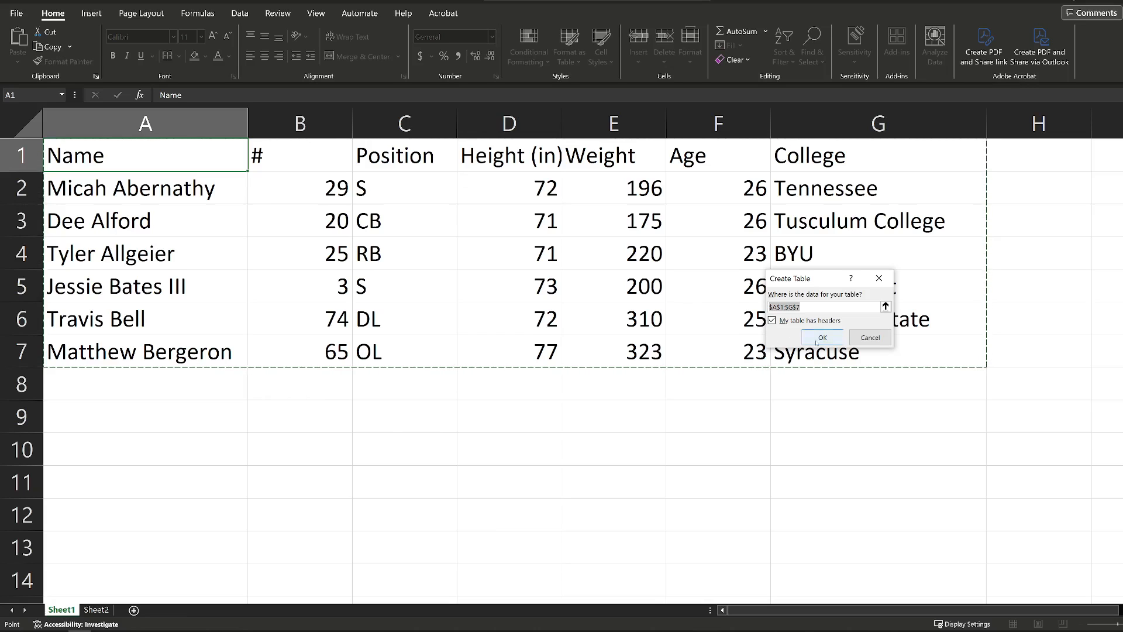
Confirm Create Table with headers, applying Table Style Medium 1 with filter buttons.
left_click(820, 337)
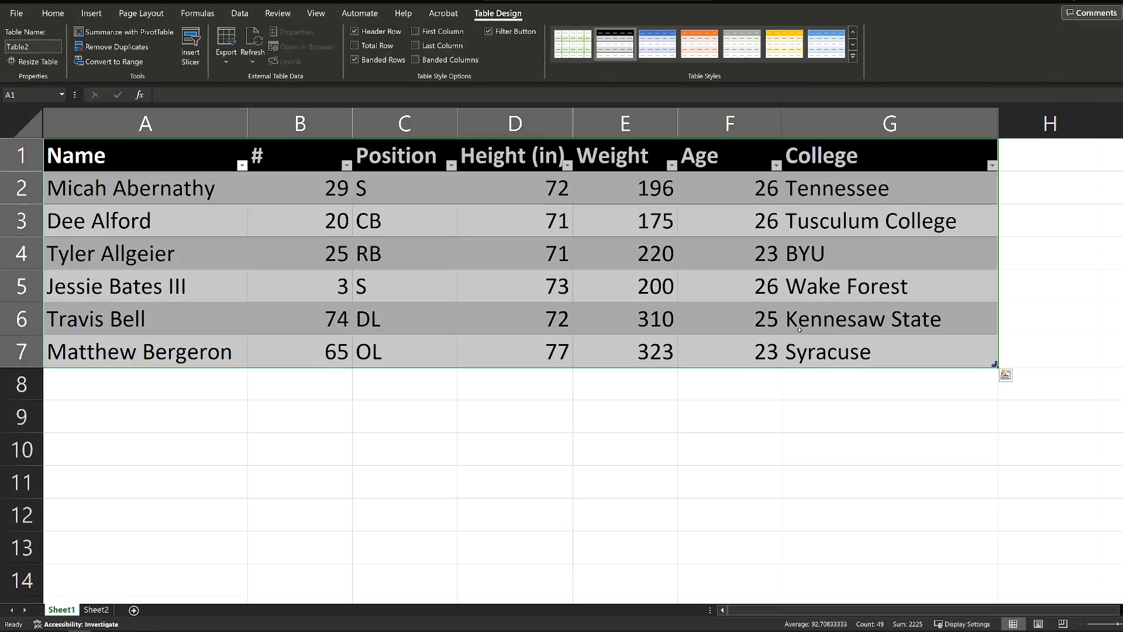
Sort the table by Height (in) smallest to largest, putting Dee Alford first.
left_click(403, 253)
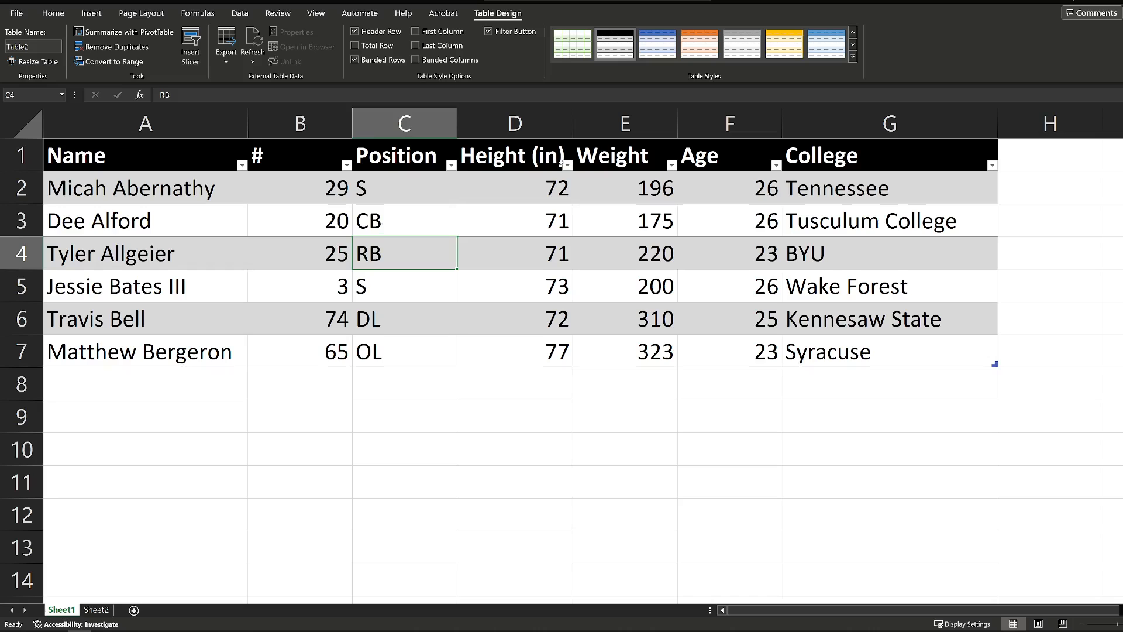
left_click(567, 165)
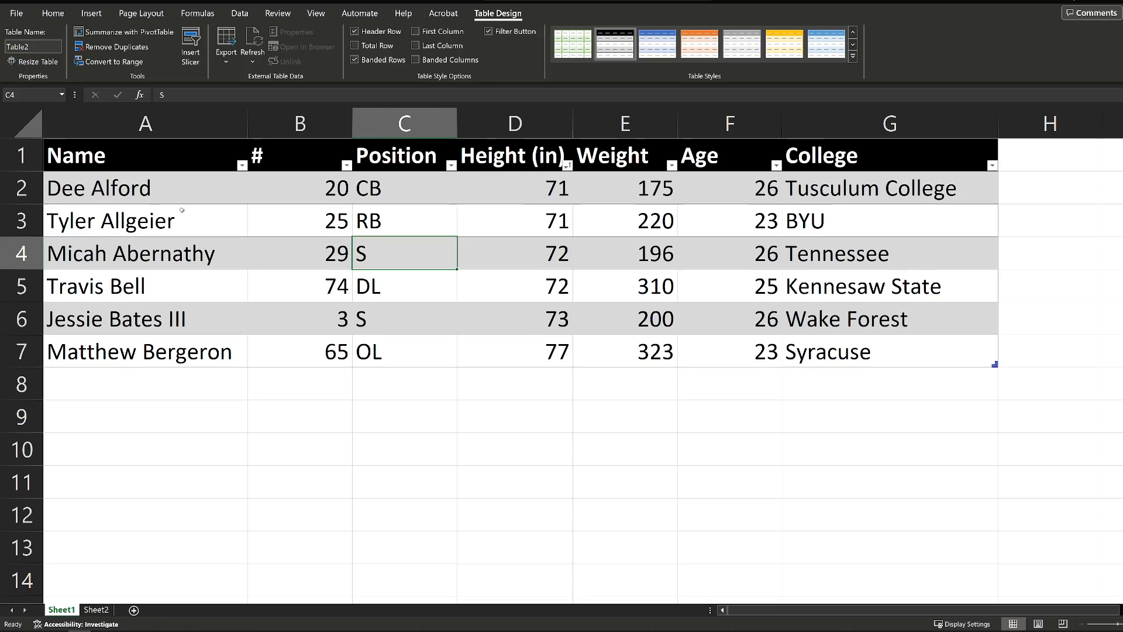
mouse_move(620, 192)
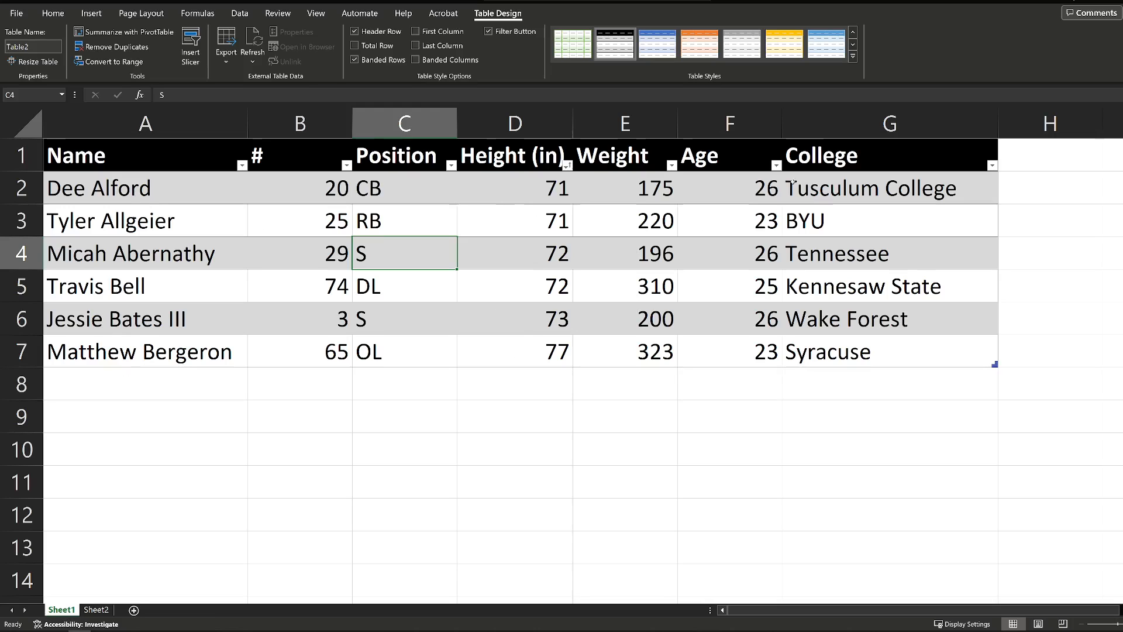
left_click(992, 165)
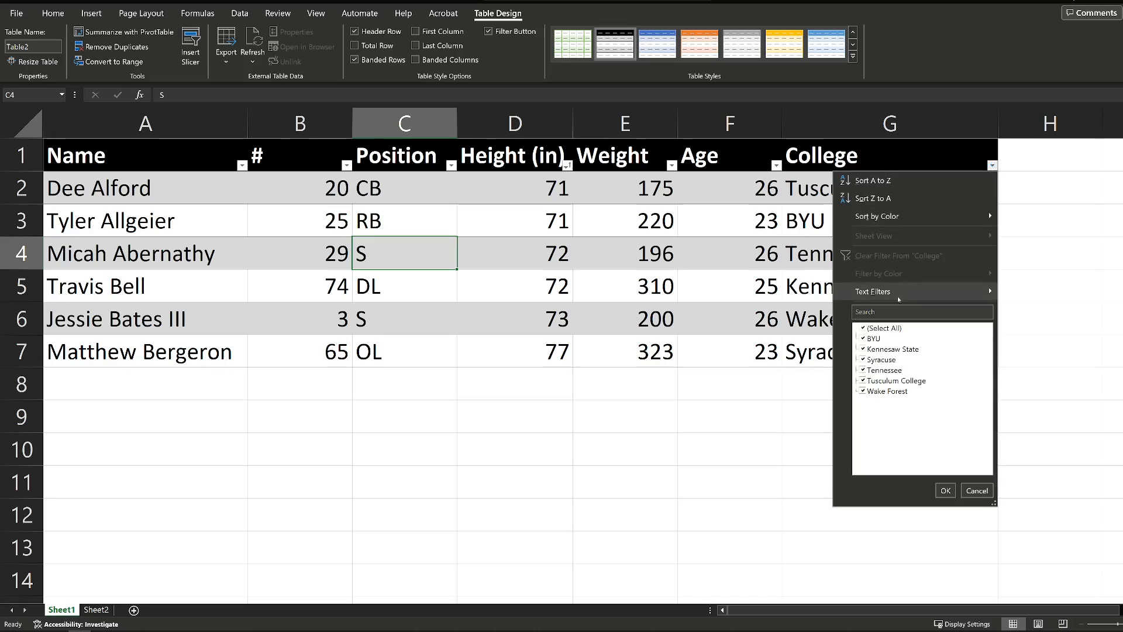
left_click(864, 327)
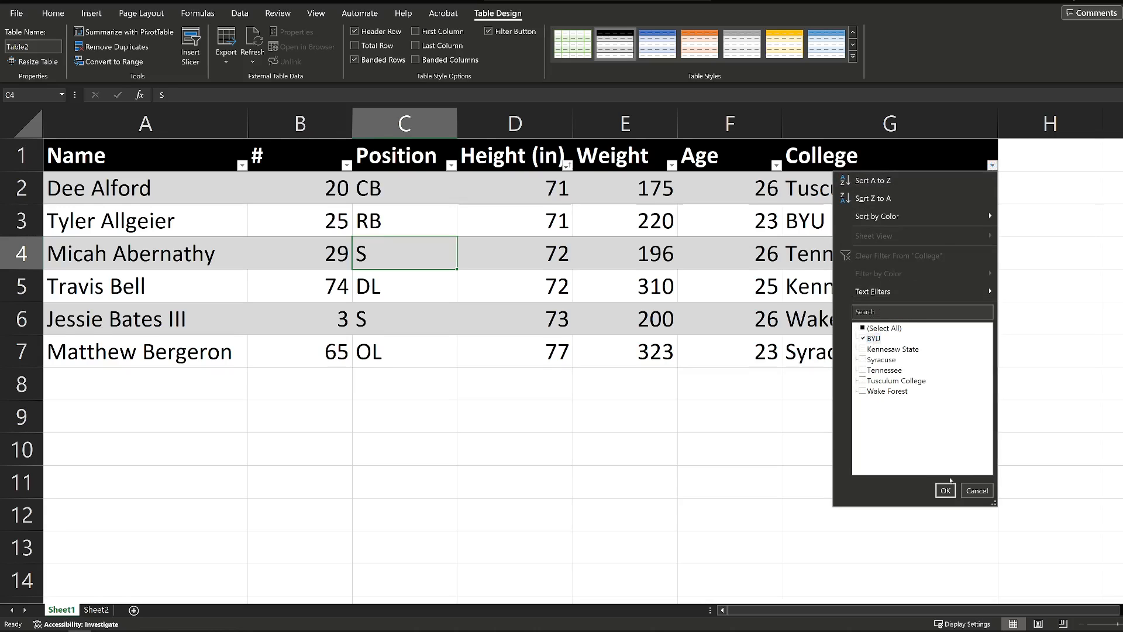
left_click(944, 490)
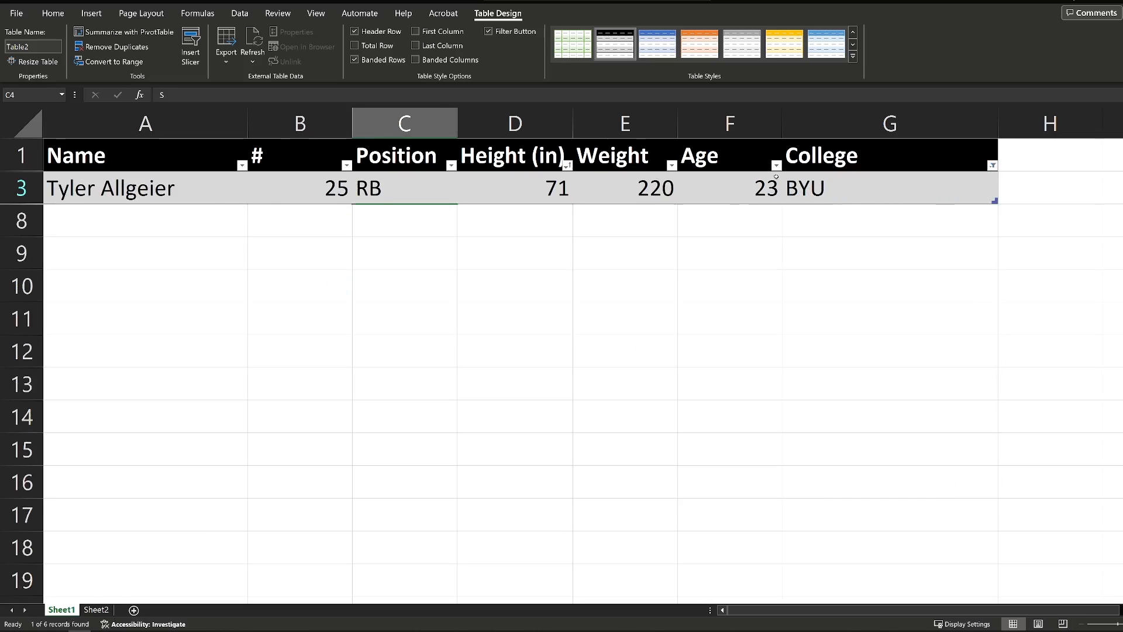
left_click(992, 165)
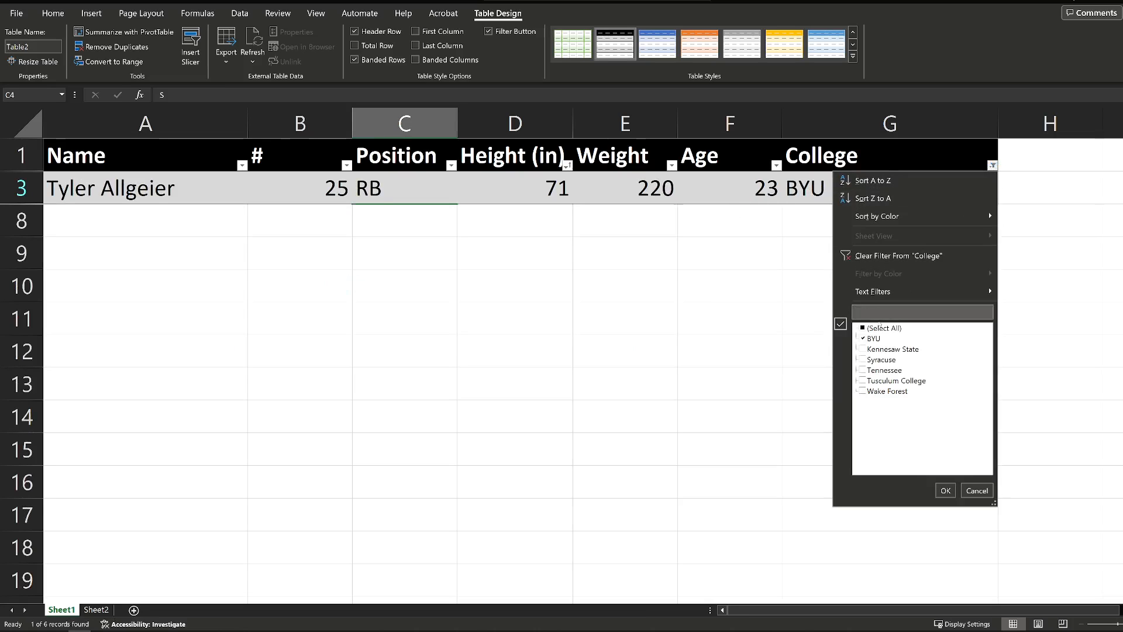
left_click(887, 328)
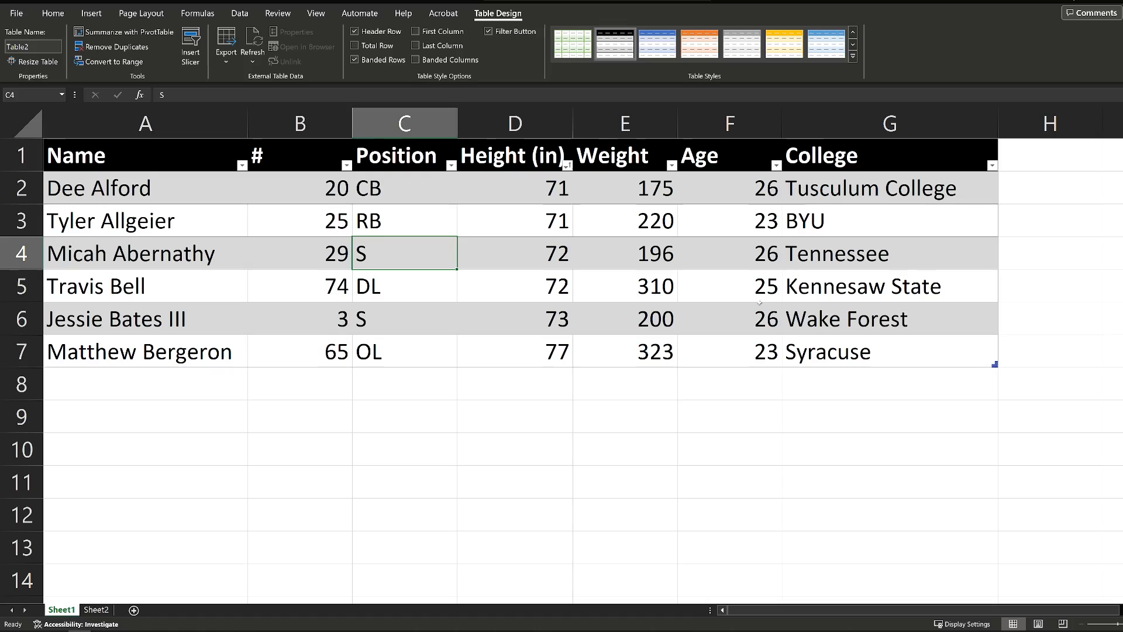
mouse_move(610, 279)
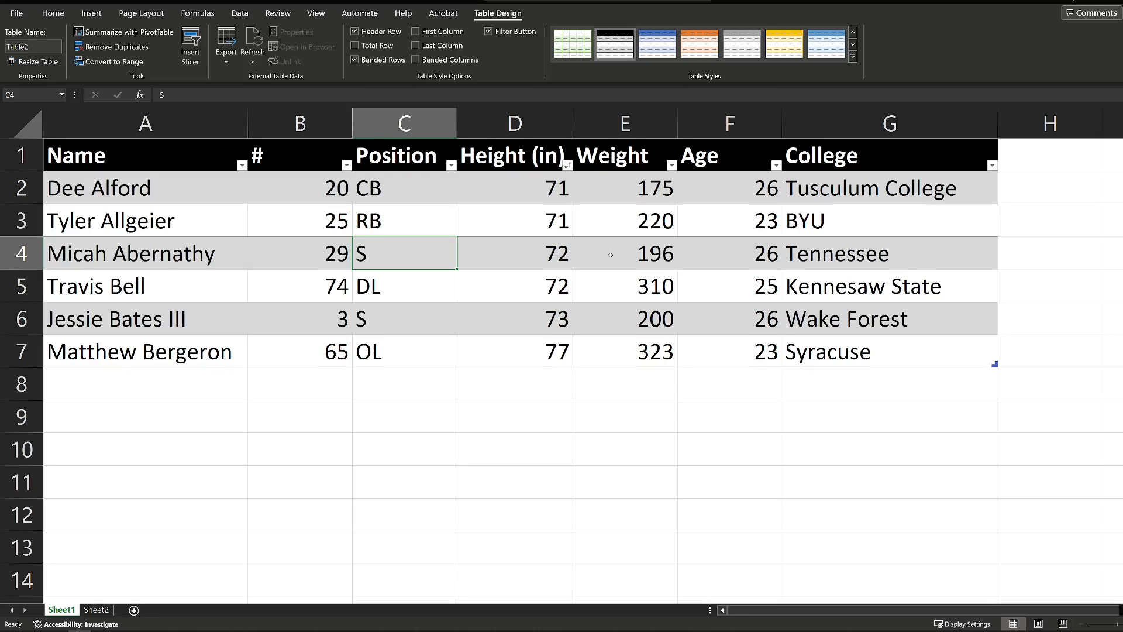
mouse_move(622, 252)
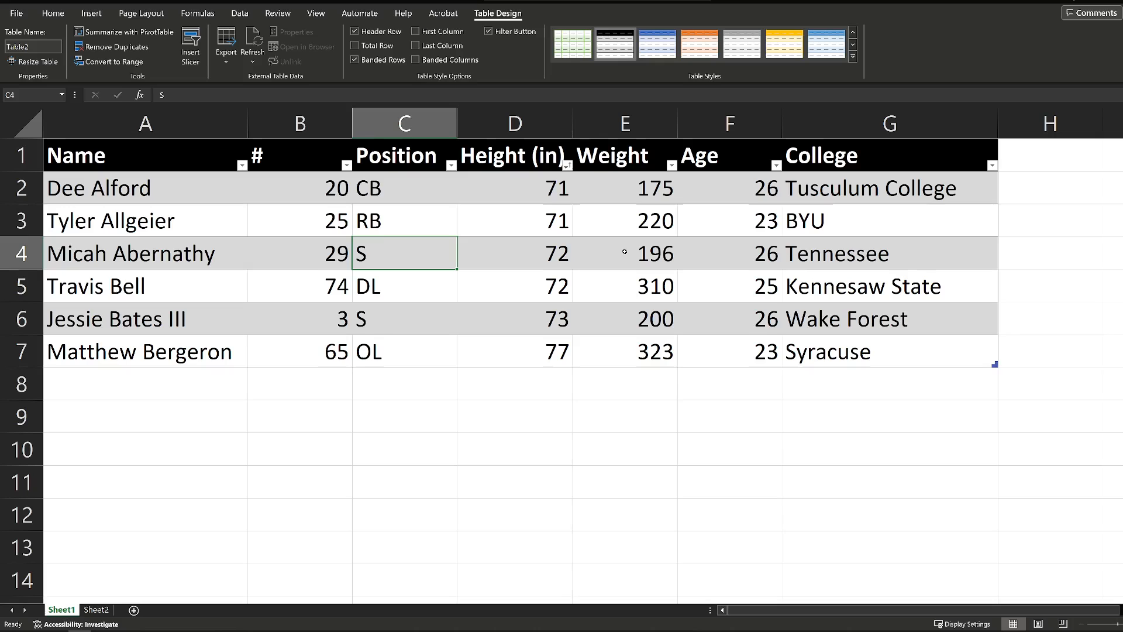